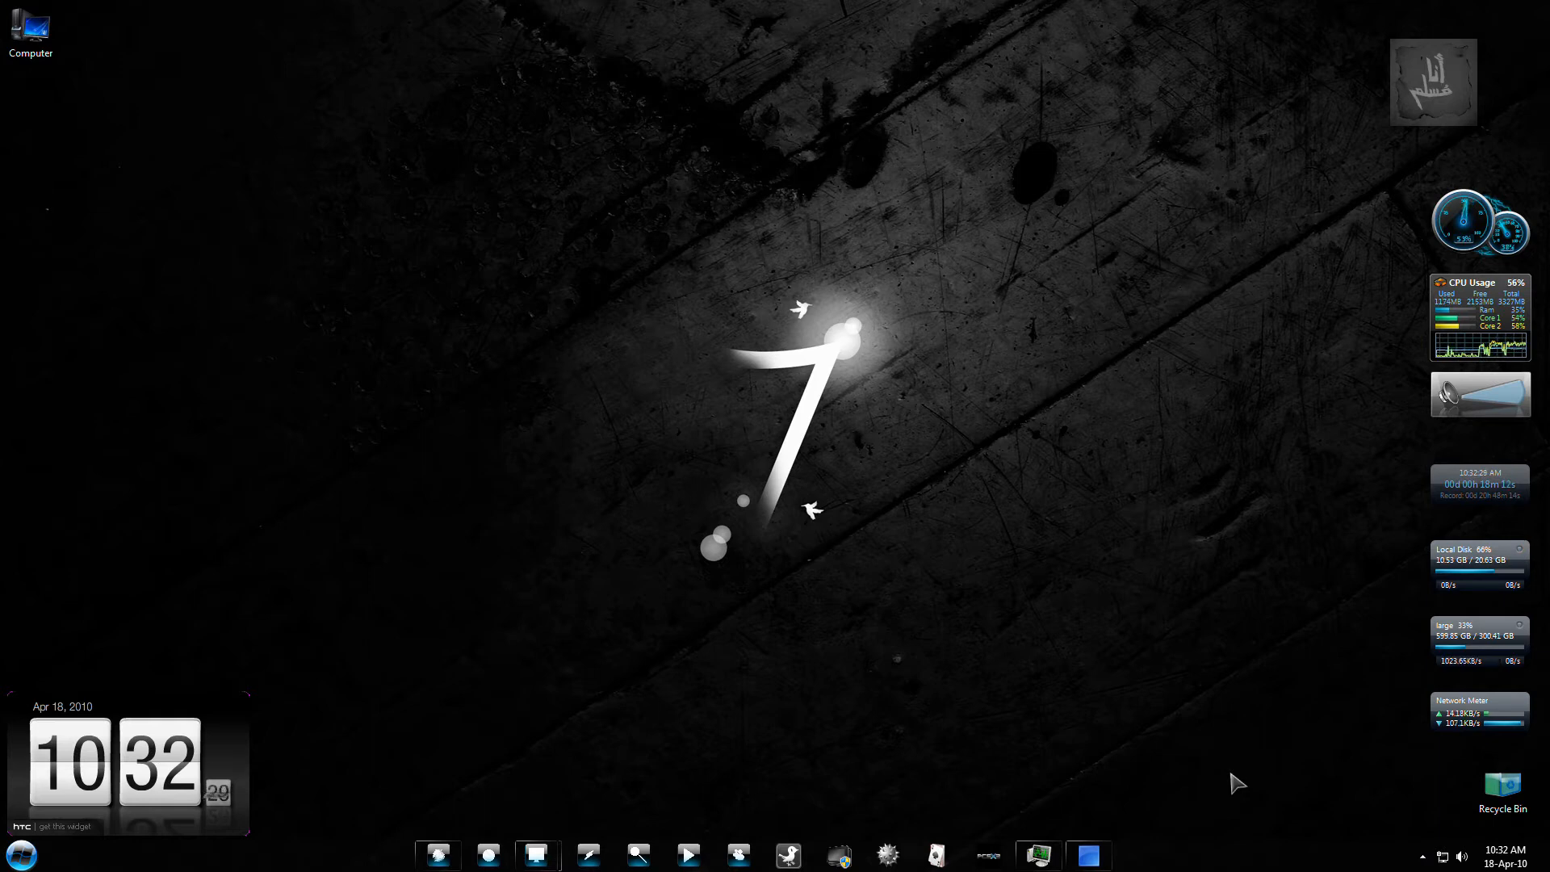
mouse_move(1126, 798)
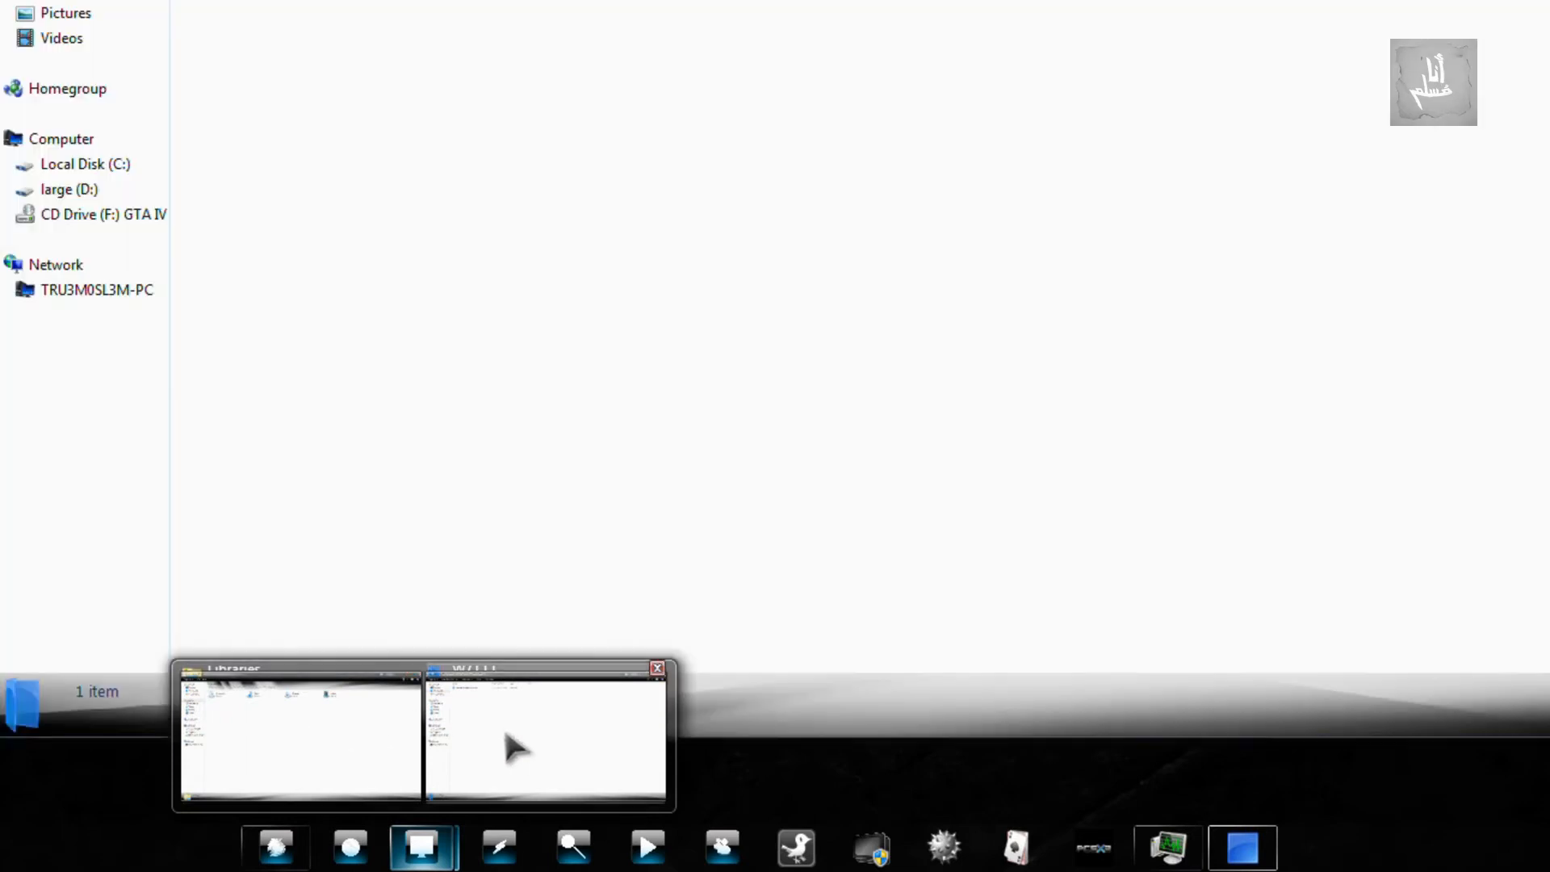
mouse_move(519, 770)
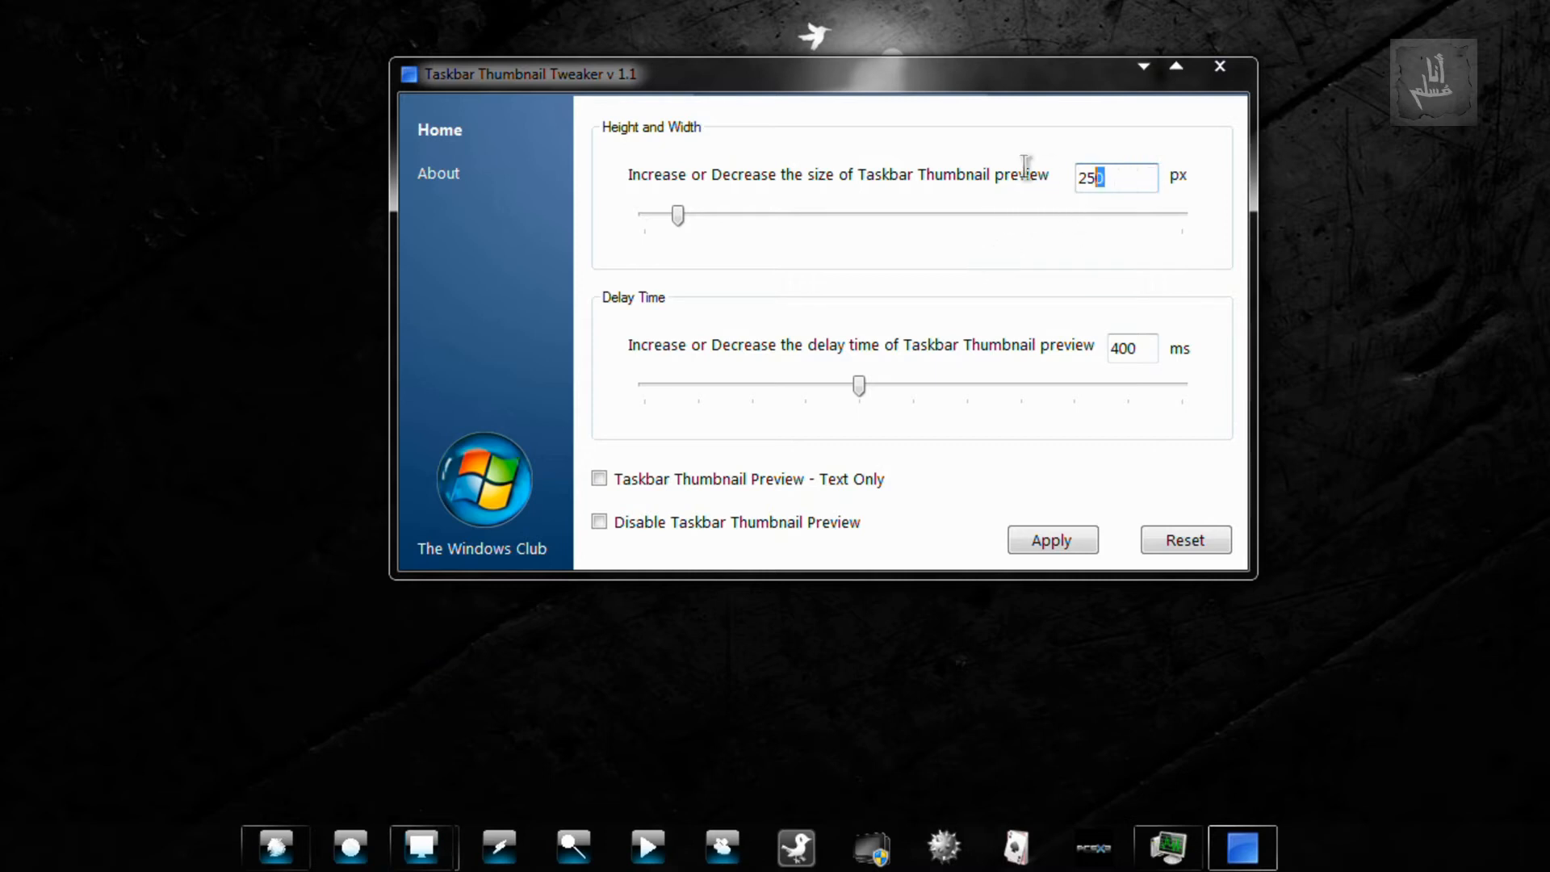
Enter 512 px as the thumbnail size and 50 ms as the delay time
type("512")
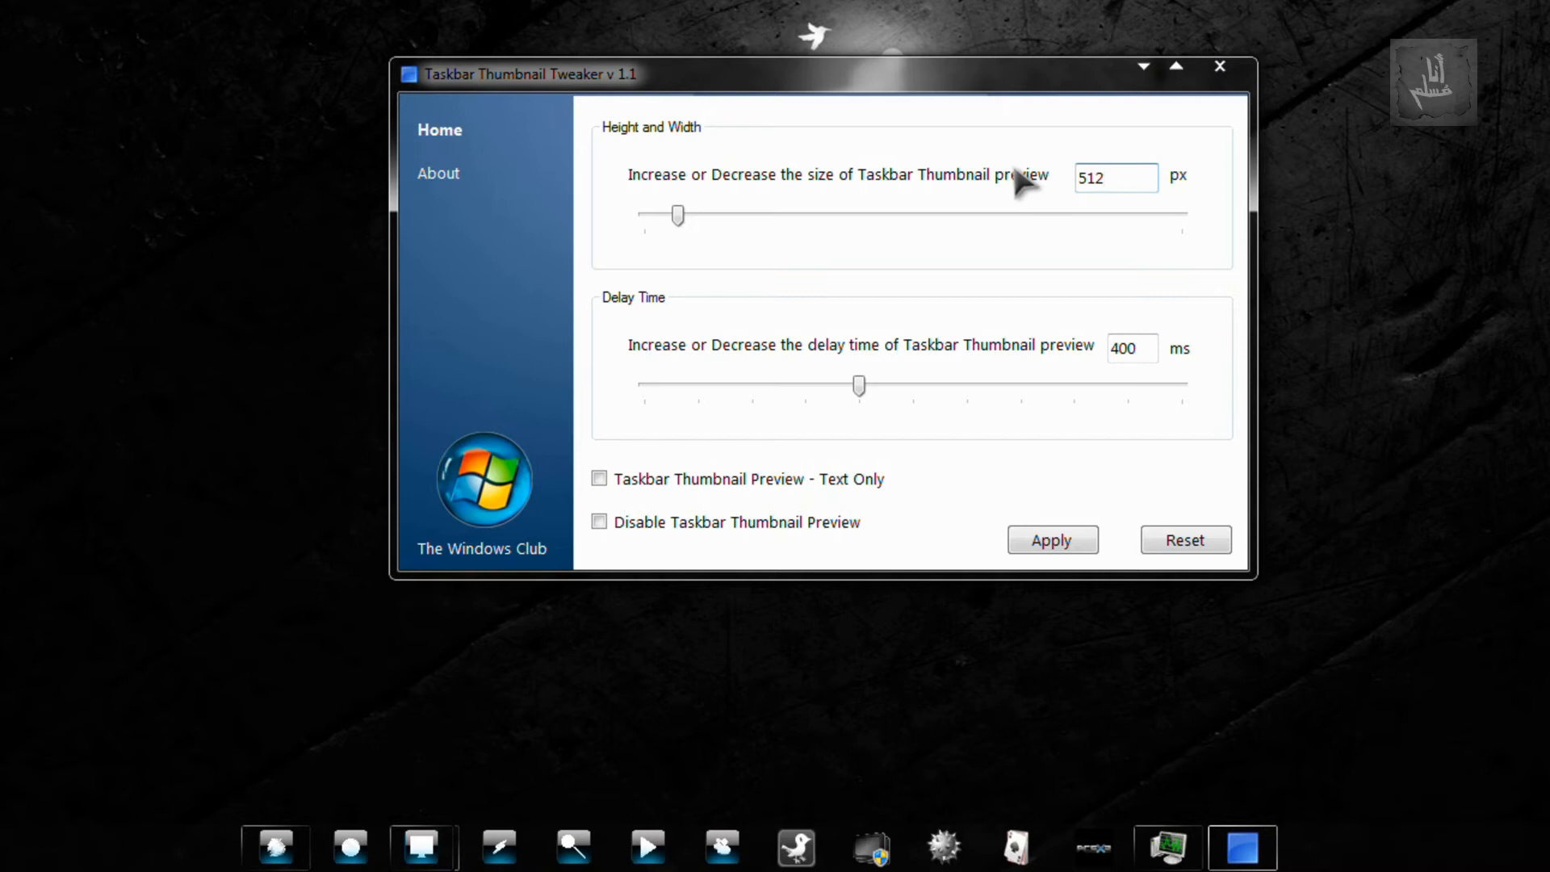
left_click(1115, 177)
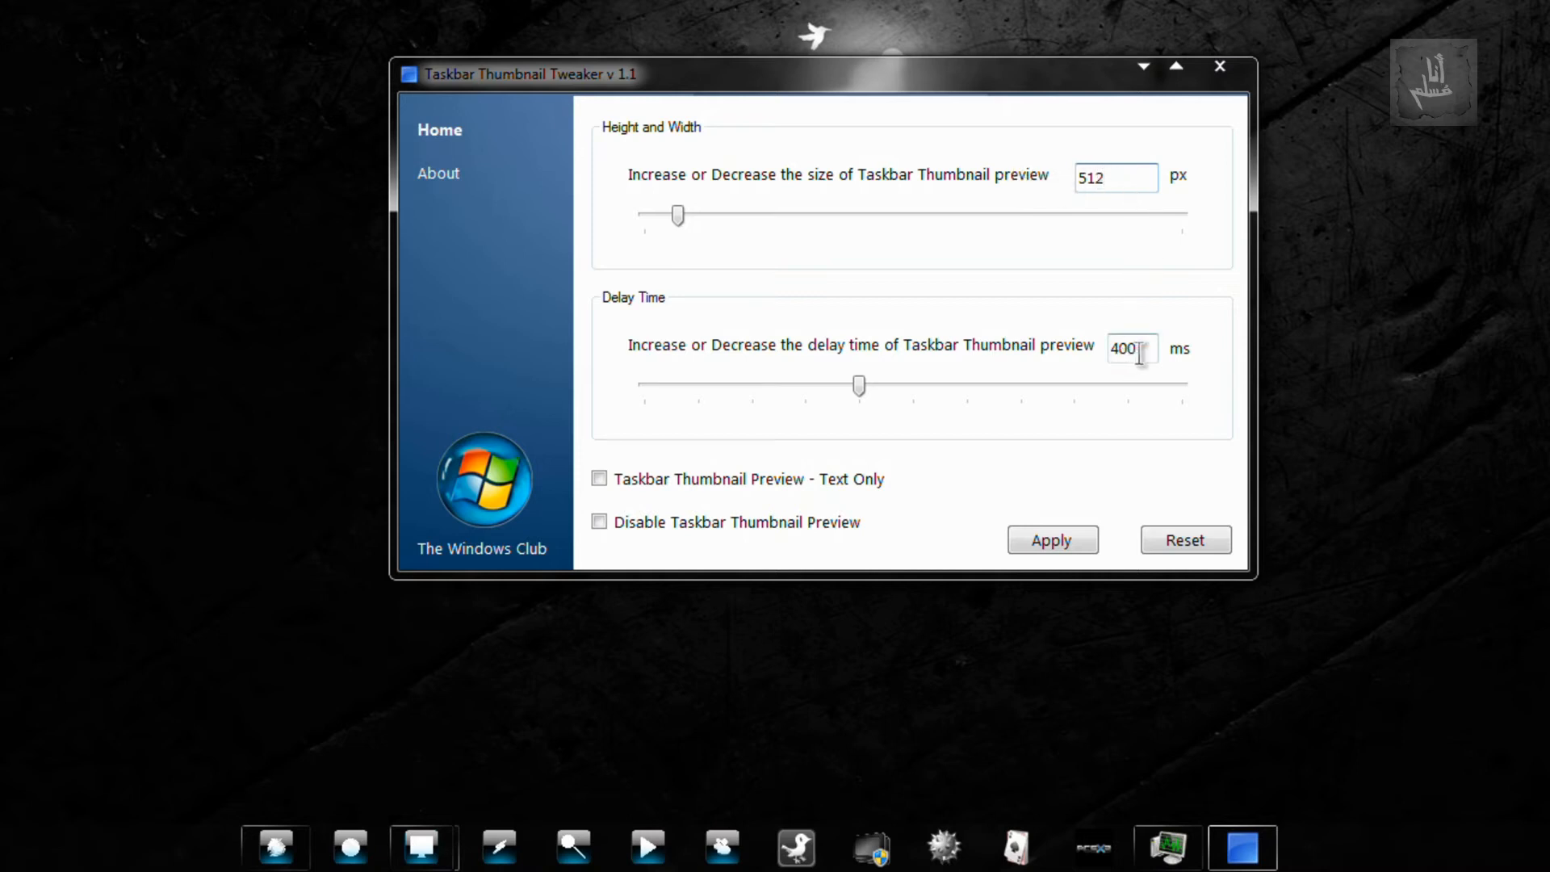
type("50")
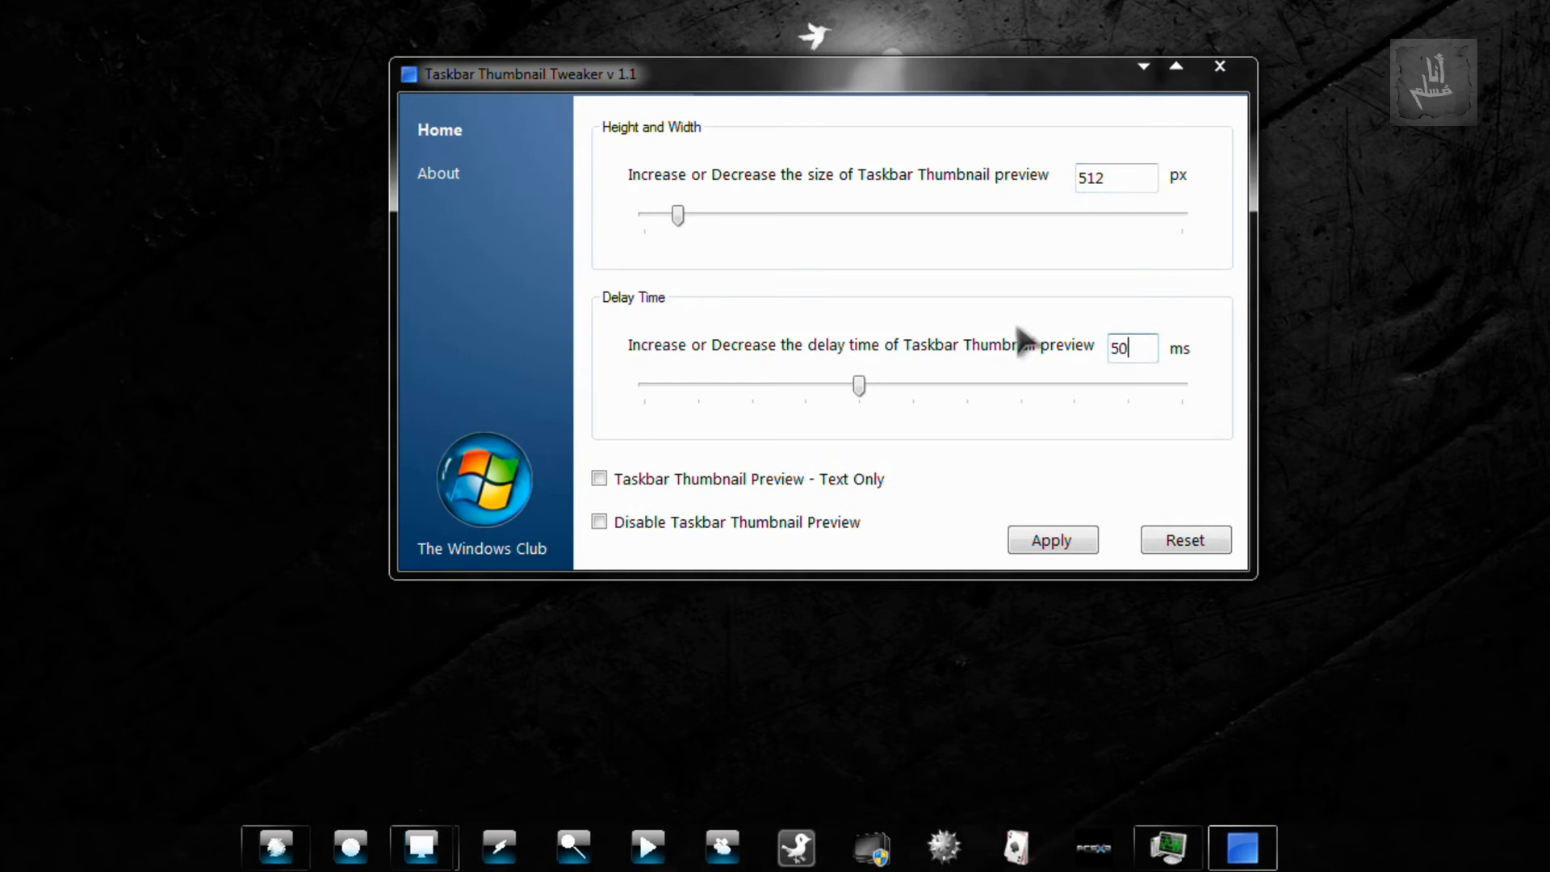
mouse_move(1050, 575)
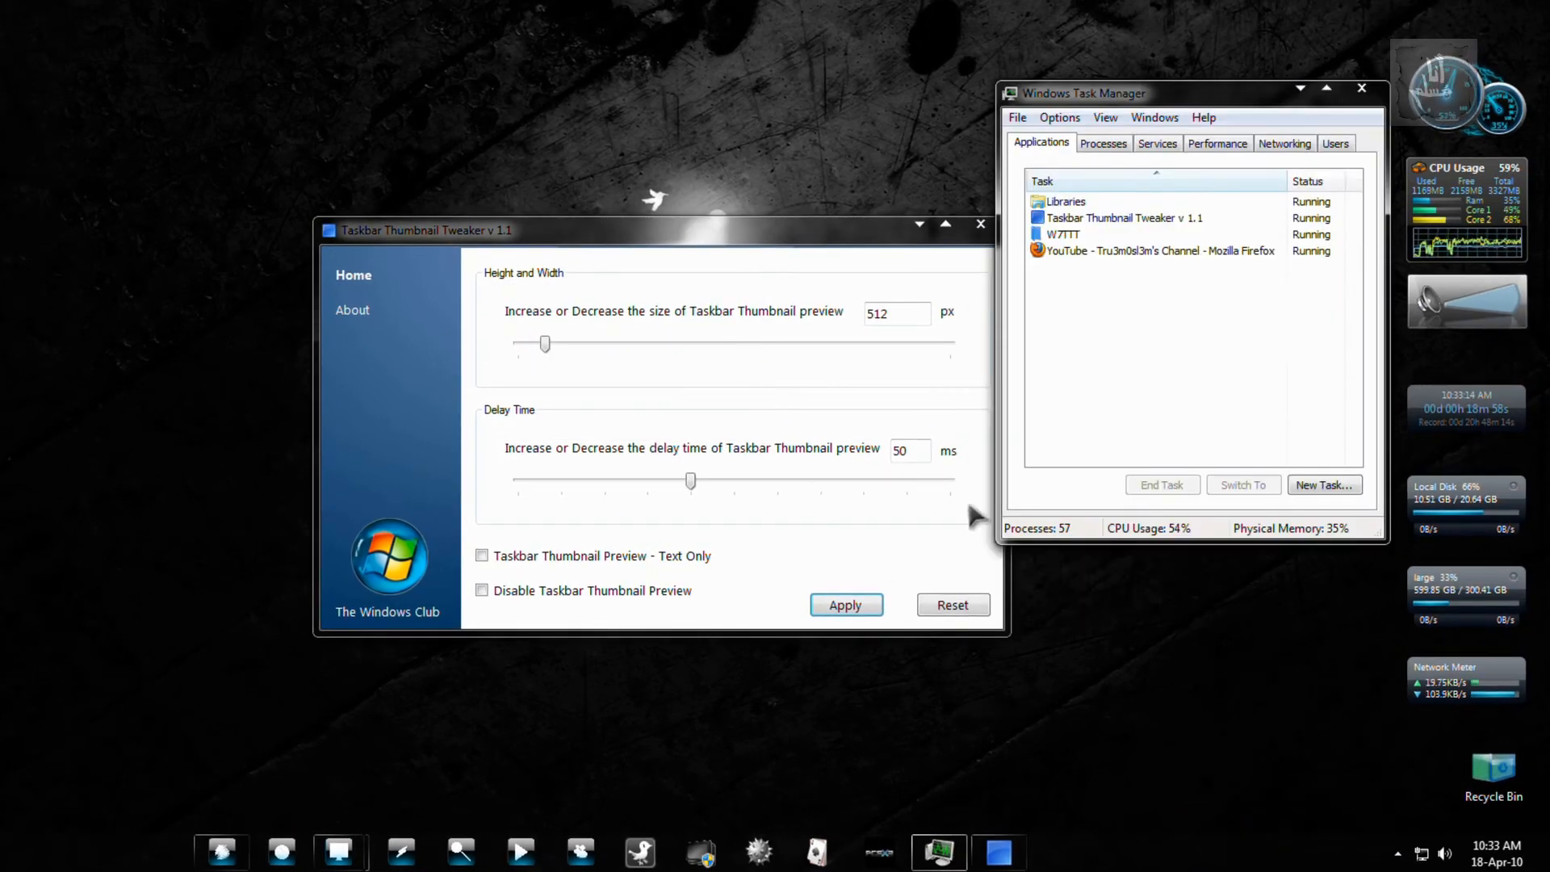
End the Libraries and W7TTT Explorer tasks in Task Manager
left_click(1103, 143)
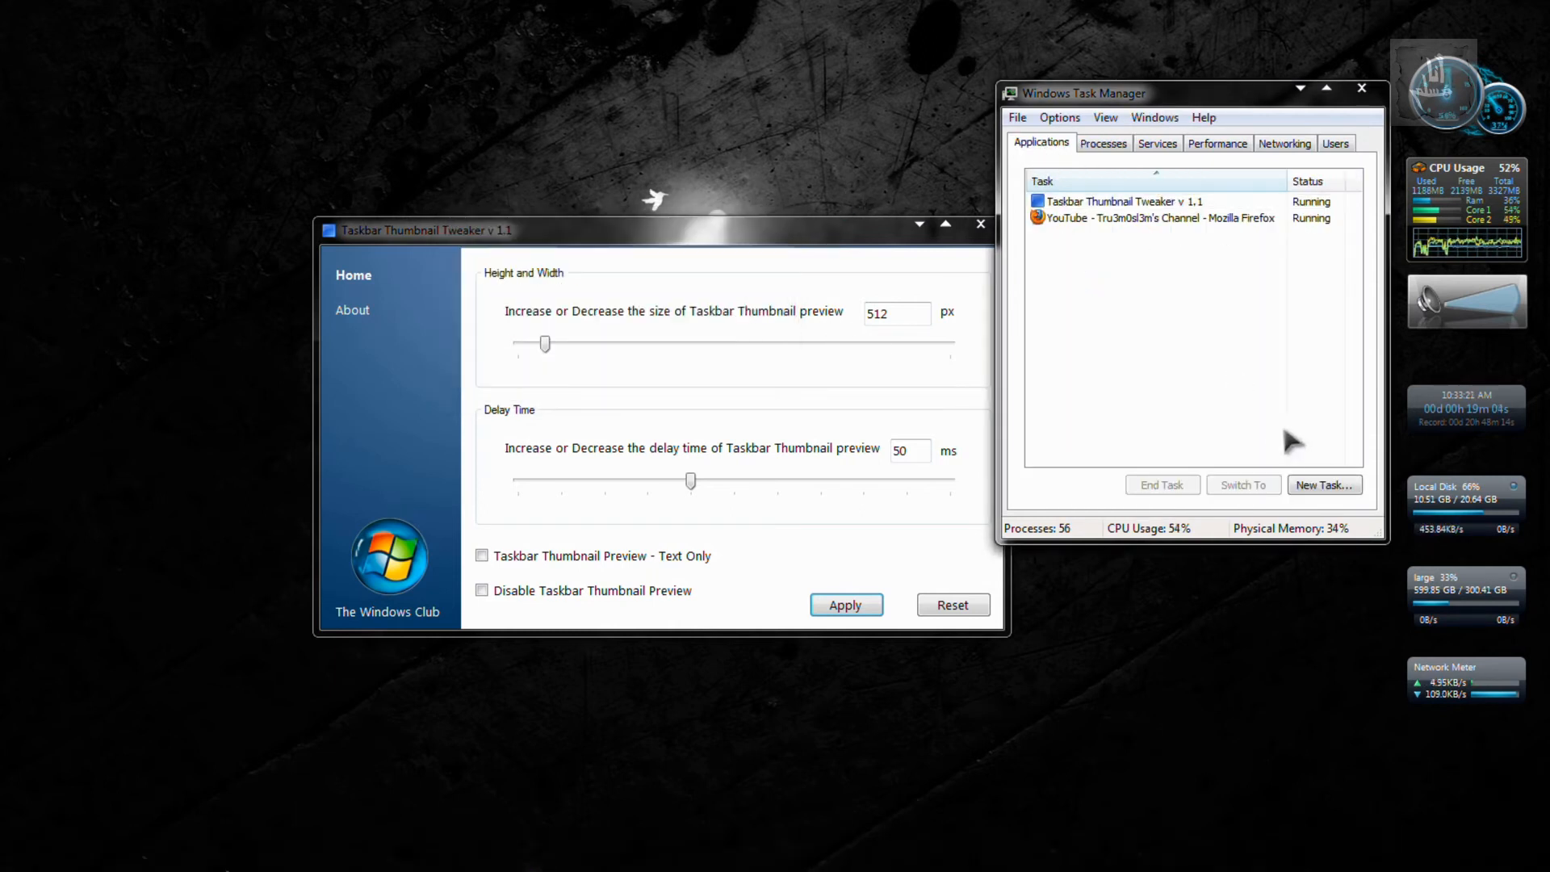
left_click(1324, 485)
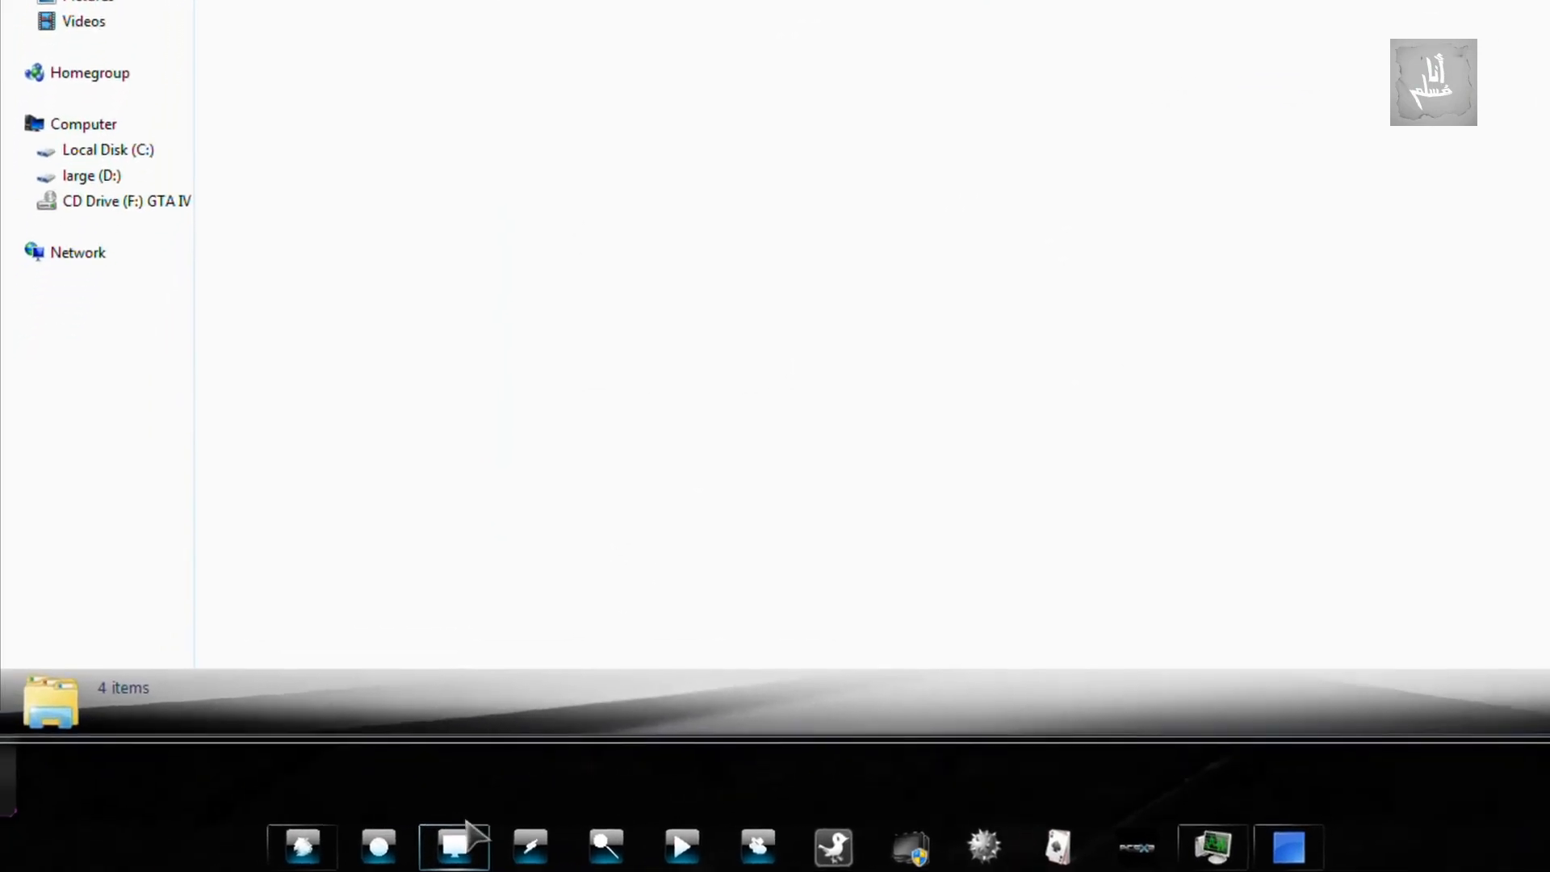
Preview and open the Computer Explorer window, then close all Explorer windows from the jump list
left_click(456, 850)
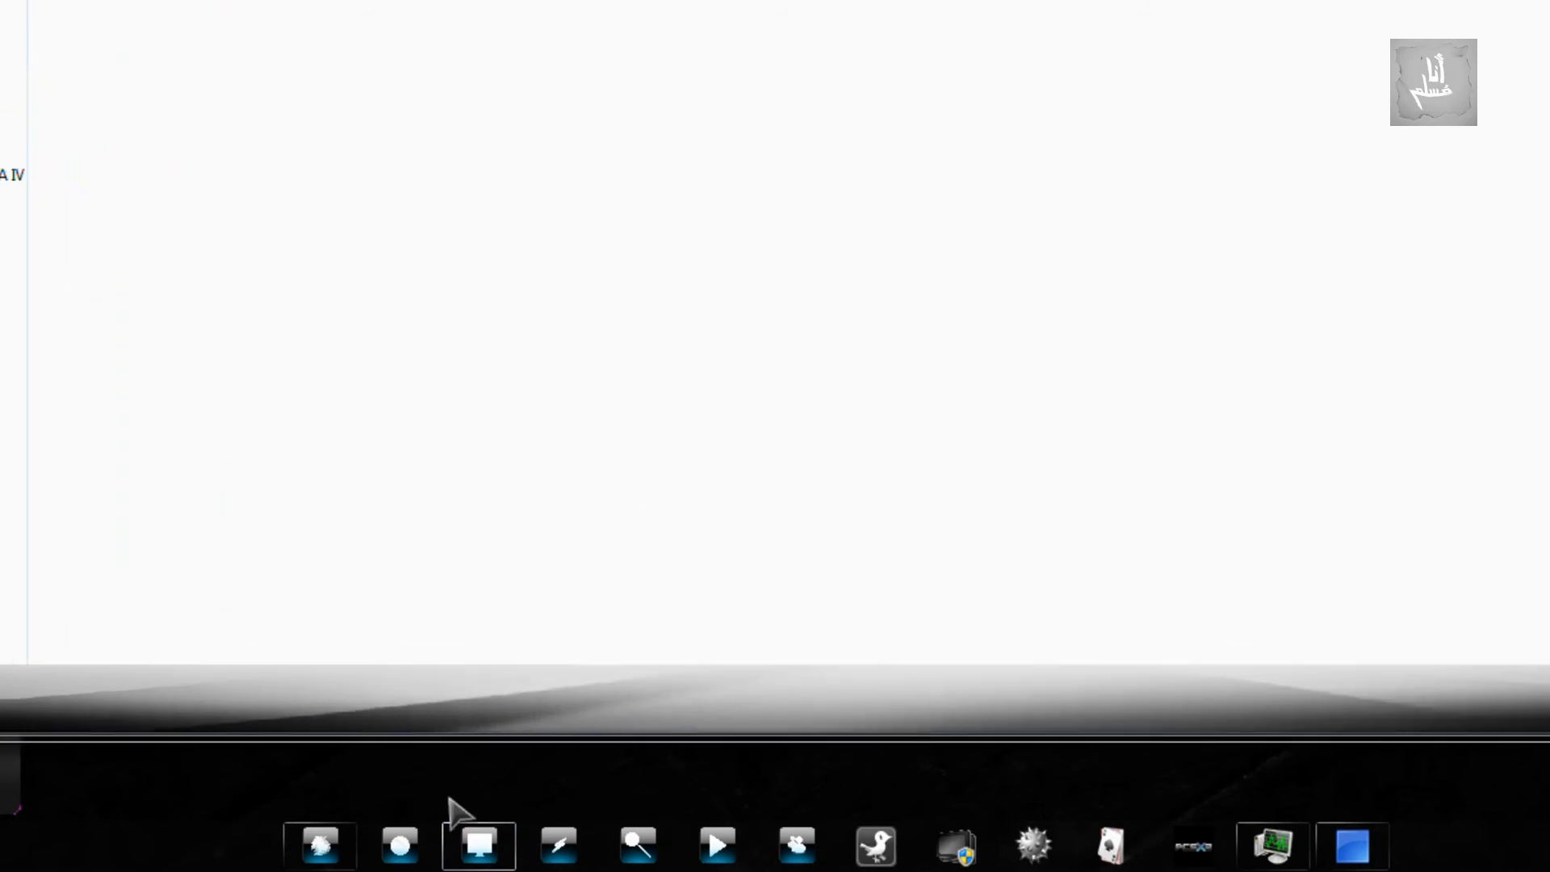
left_click(480, 849)
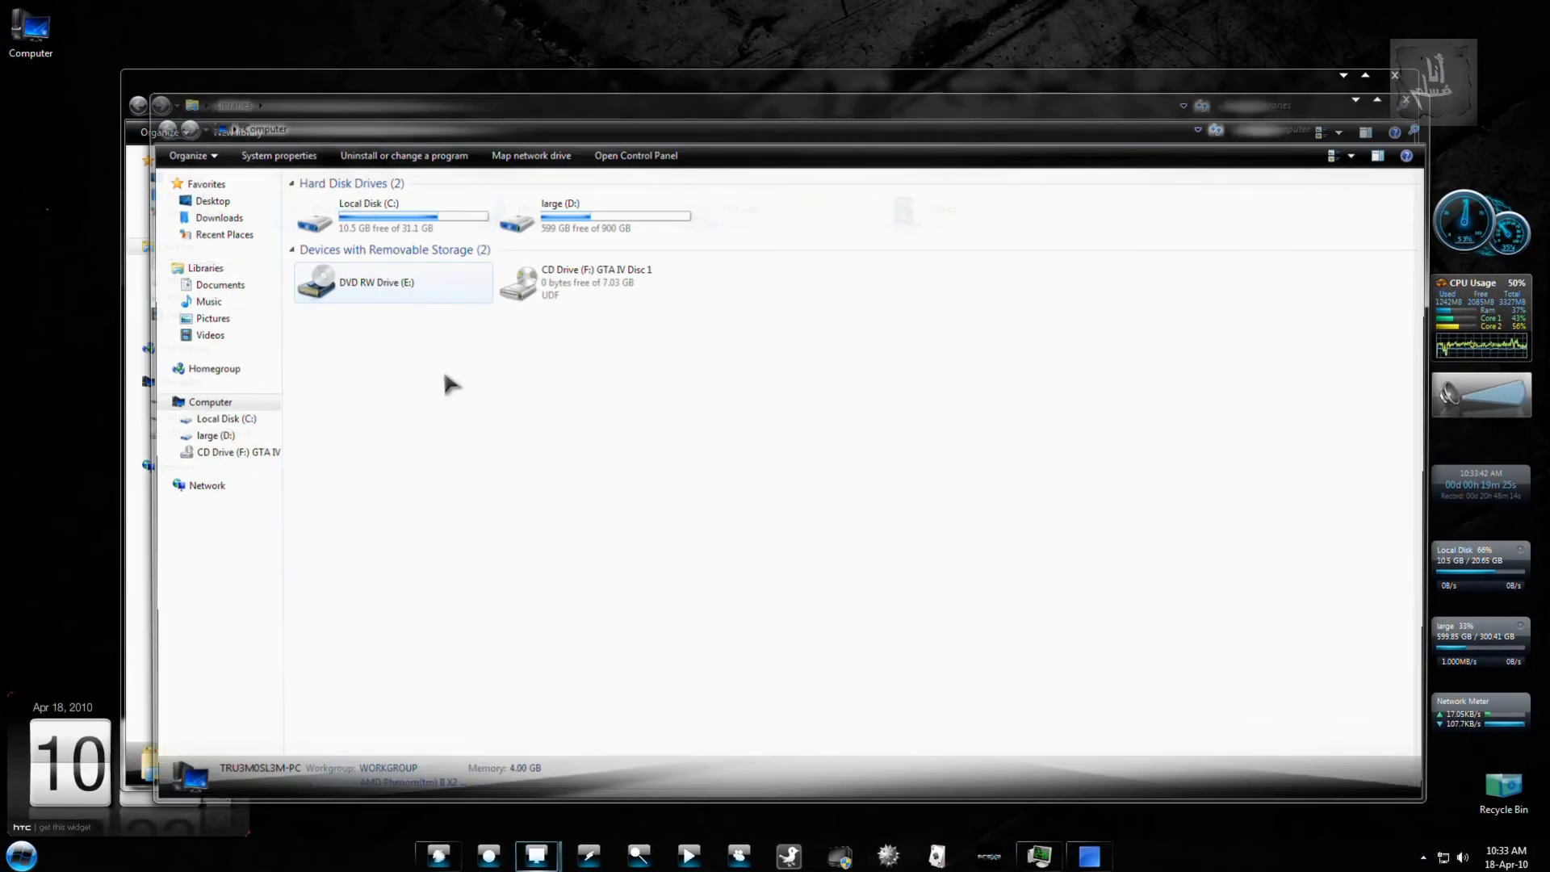
right_click(536, 856)
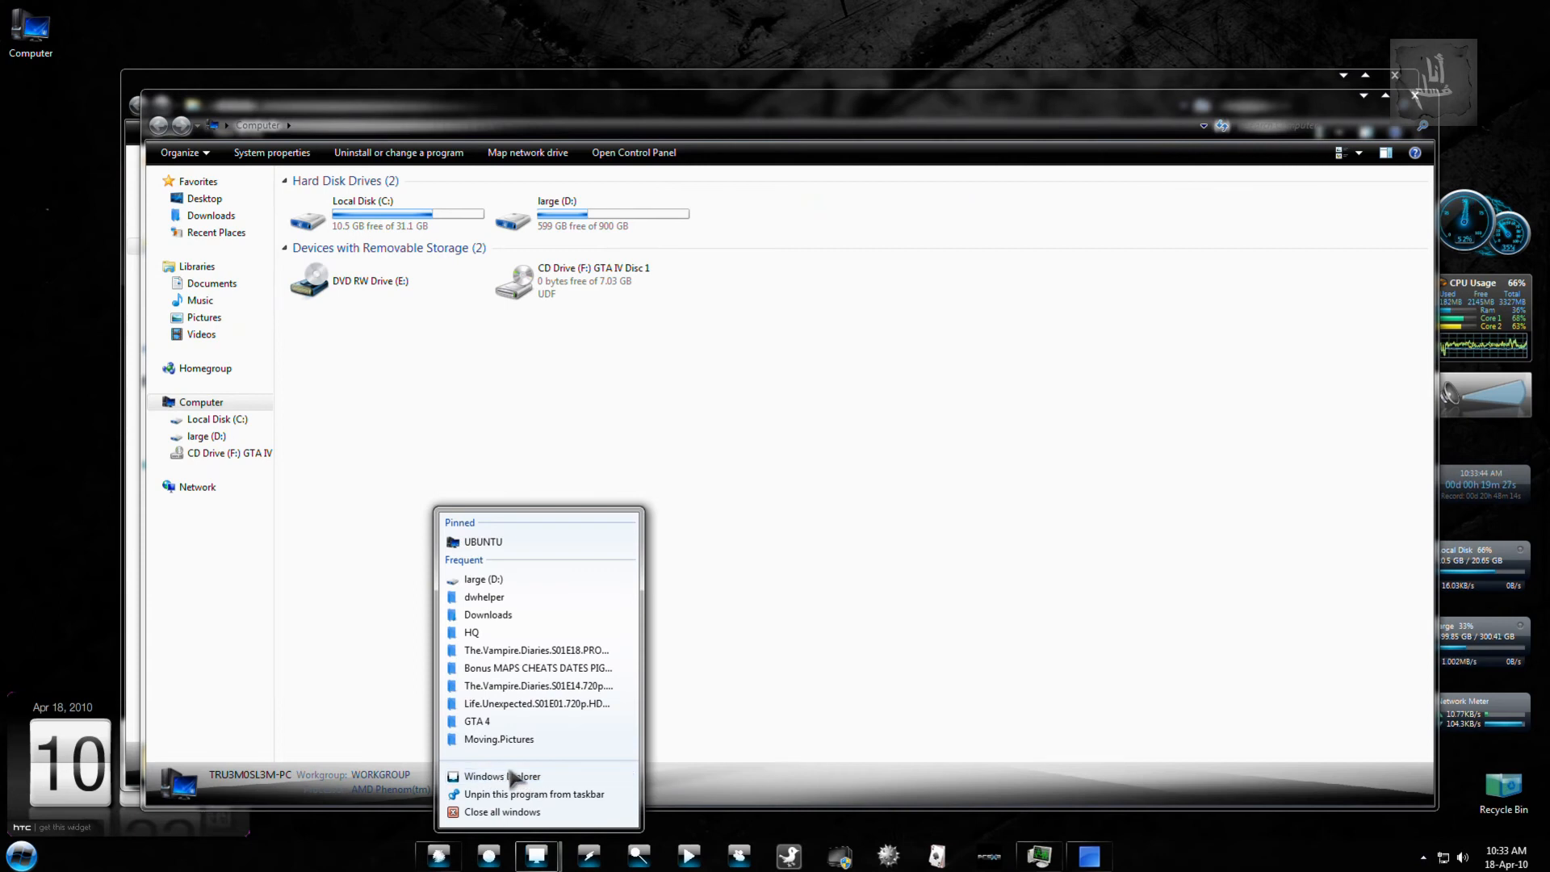
left_click(499, 776)
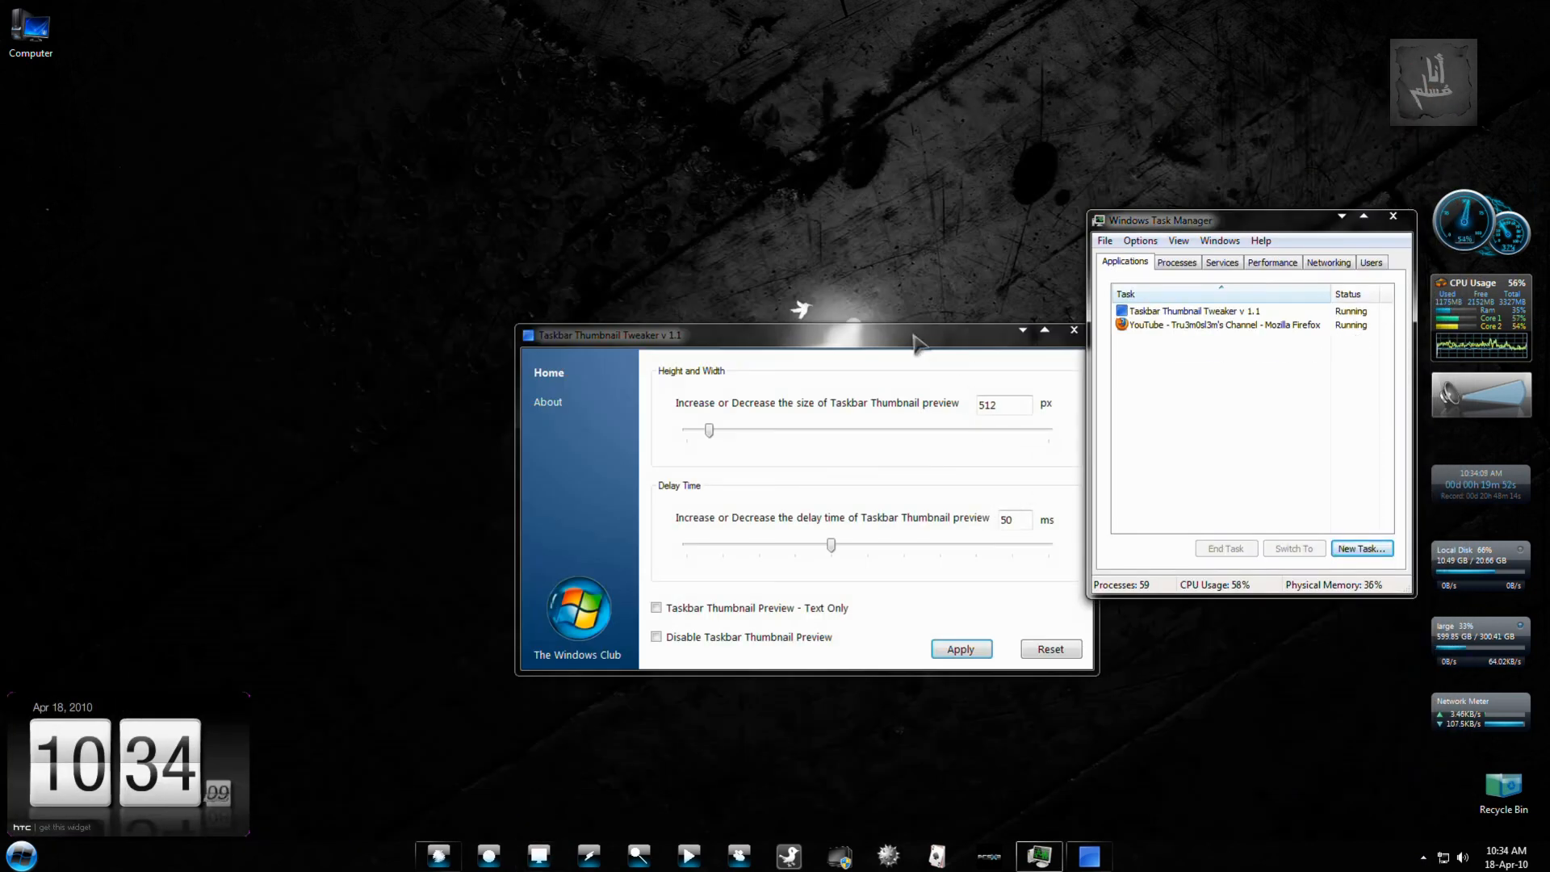
Move the Taskbar Thumbnail Tweaker window aside and close it
left_click_drag(606, 334, 567, 343)
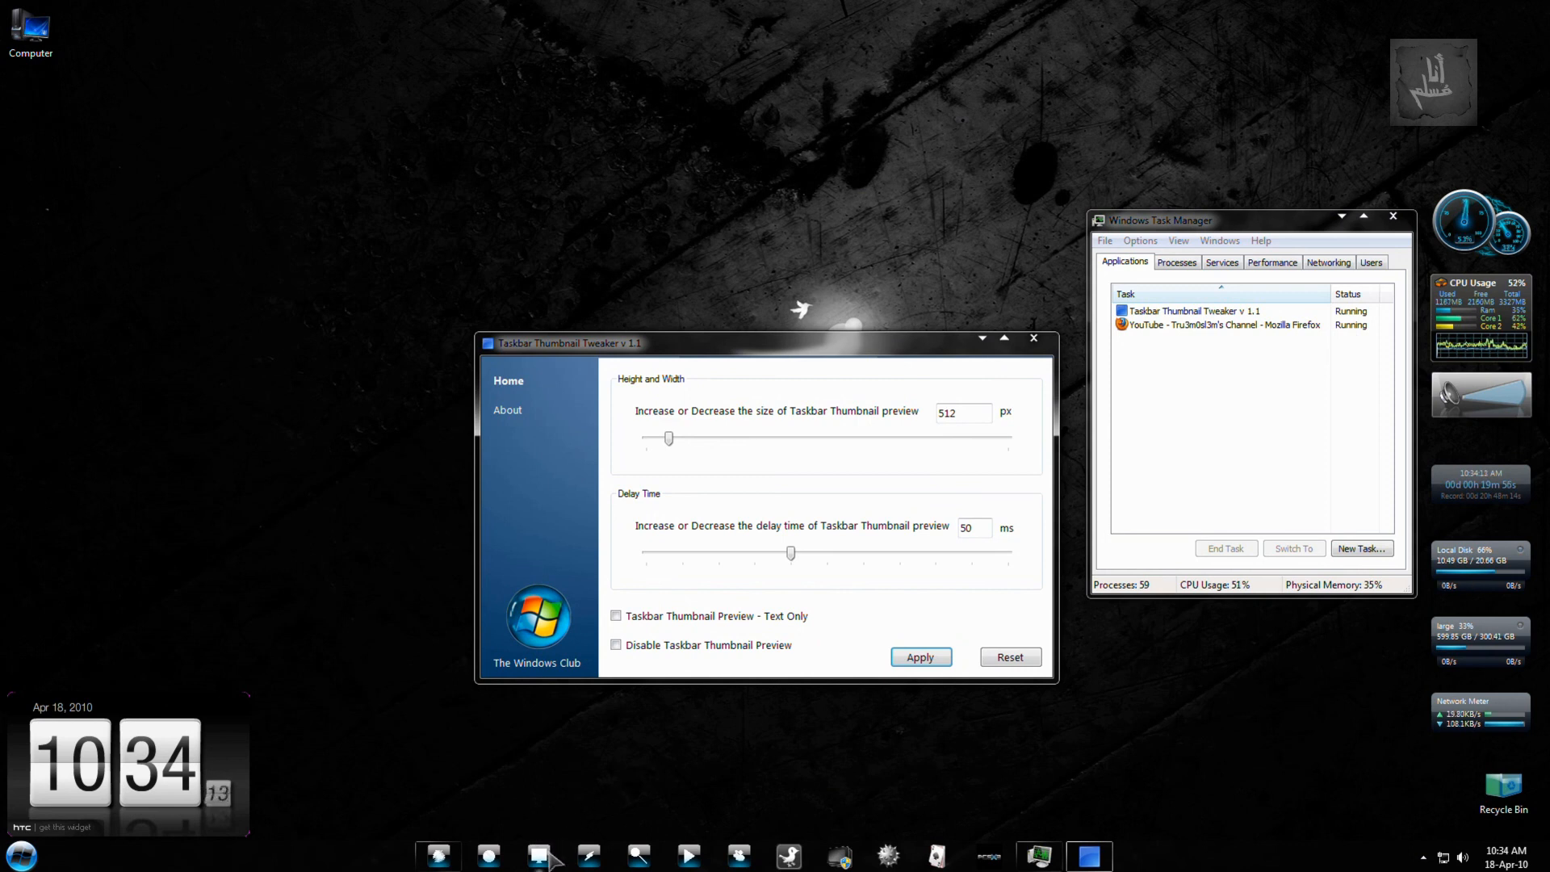
mouse_move(833, 537)
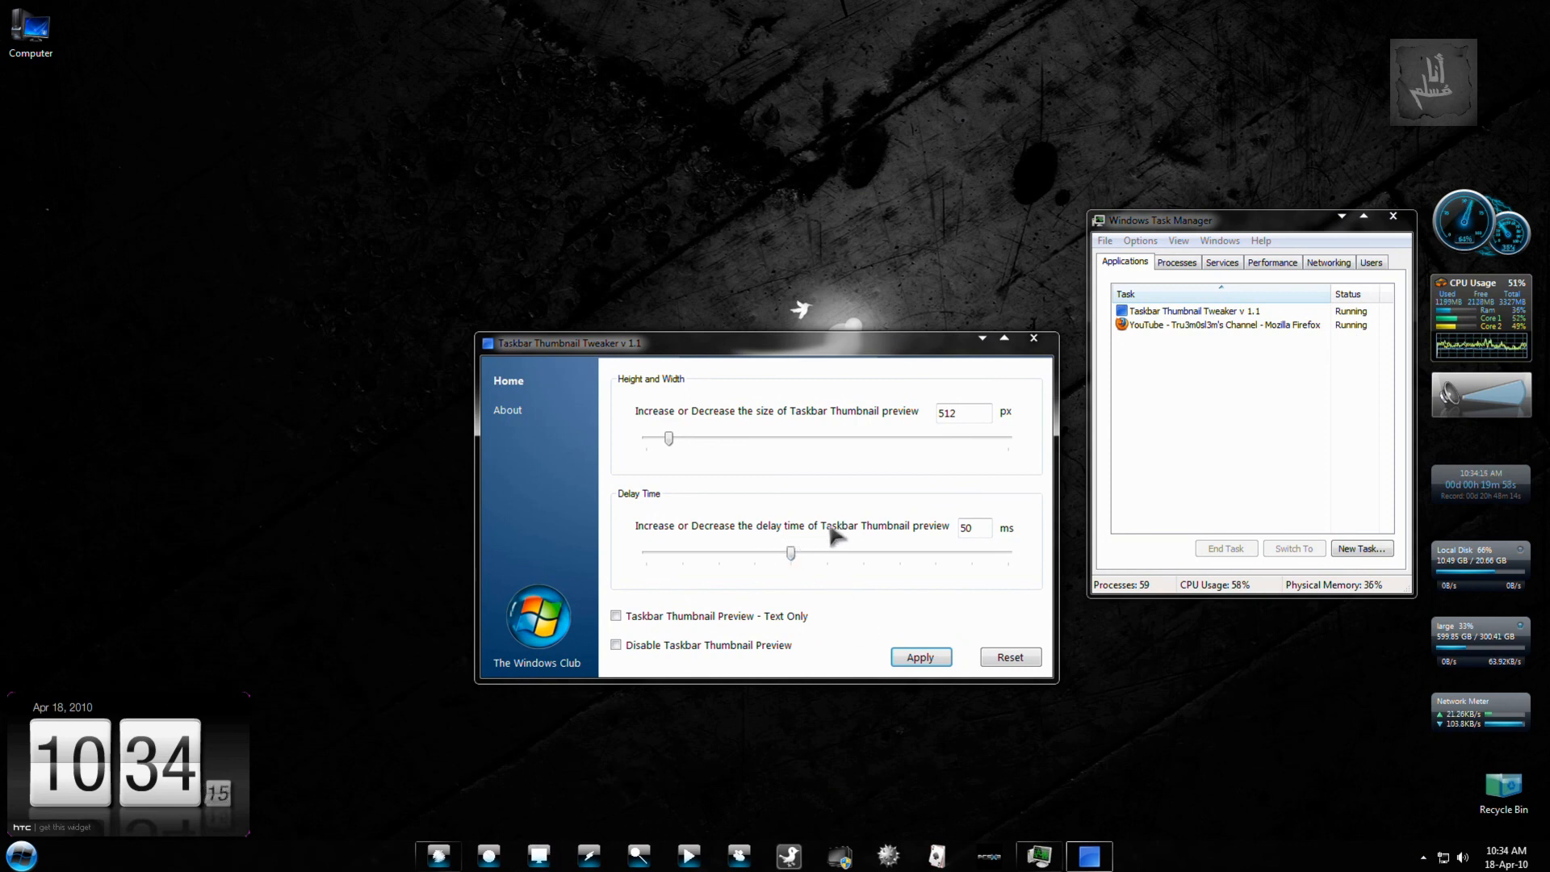
mouse_move(854, 537)
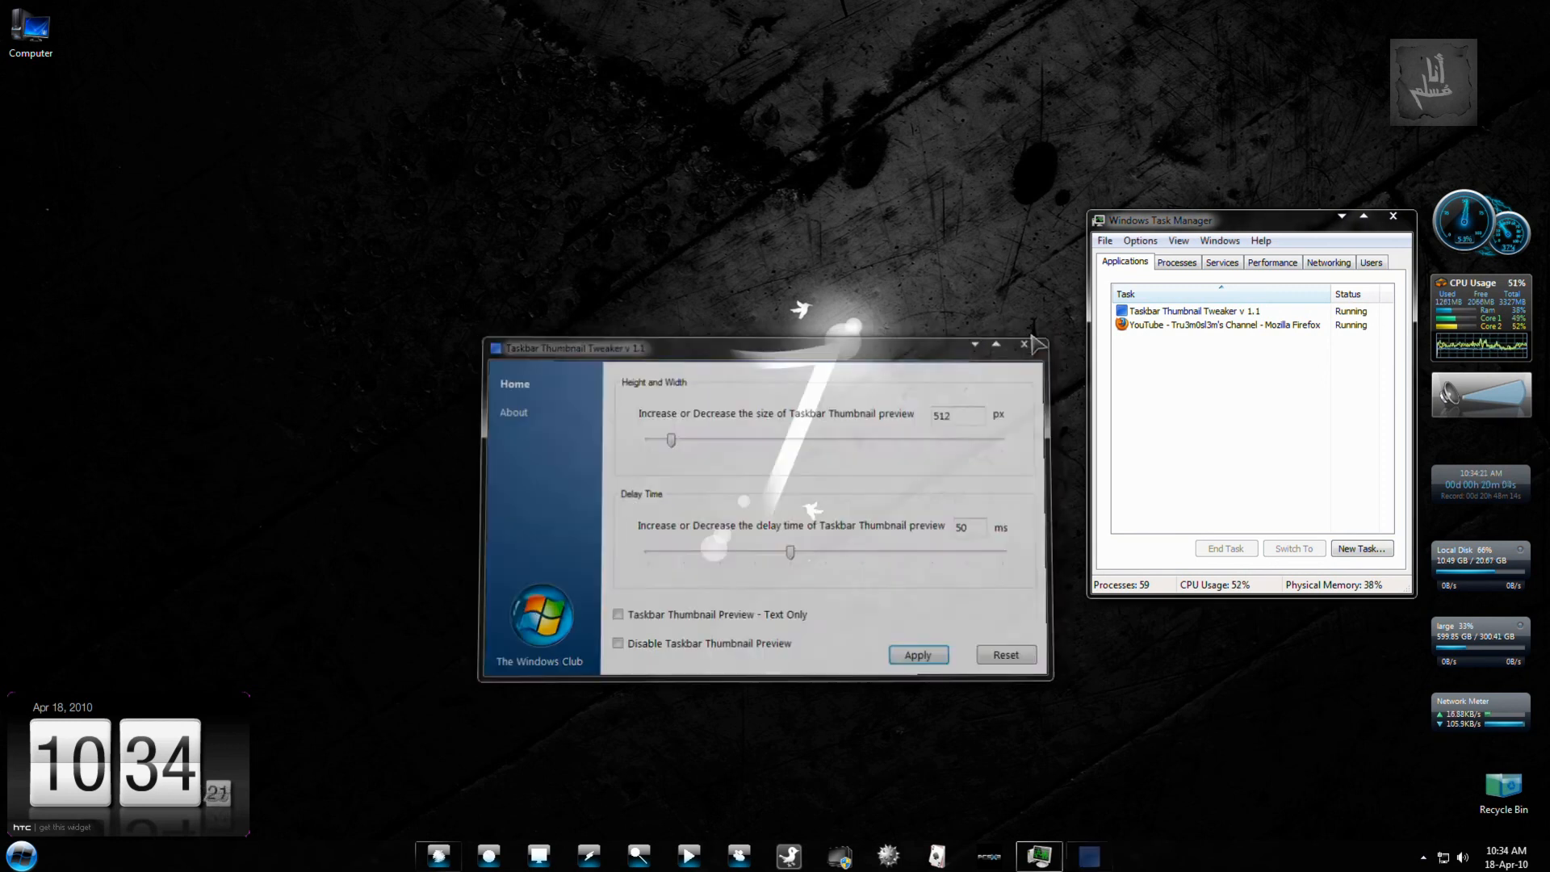
left_click(1022, 342)
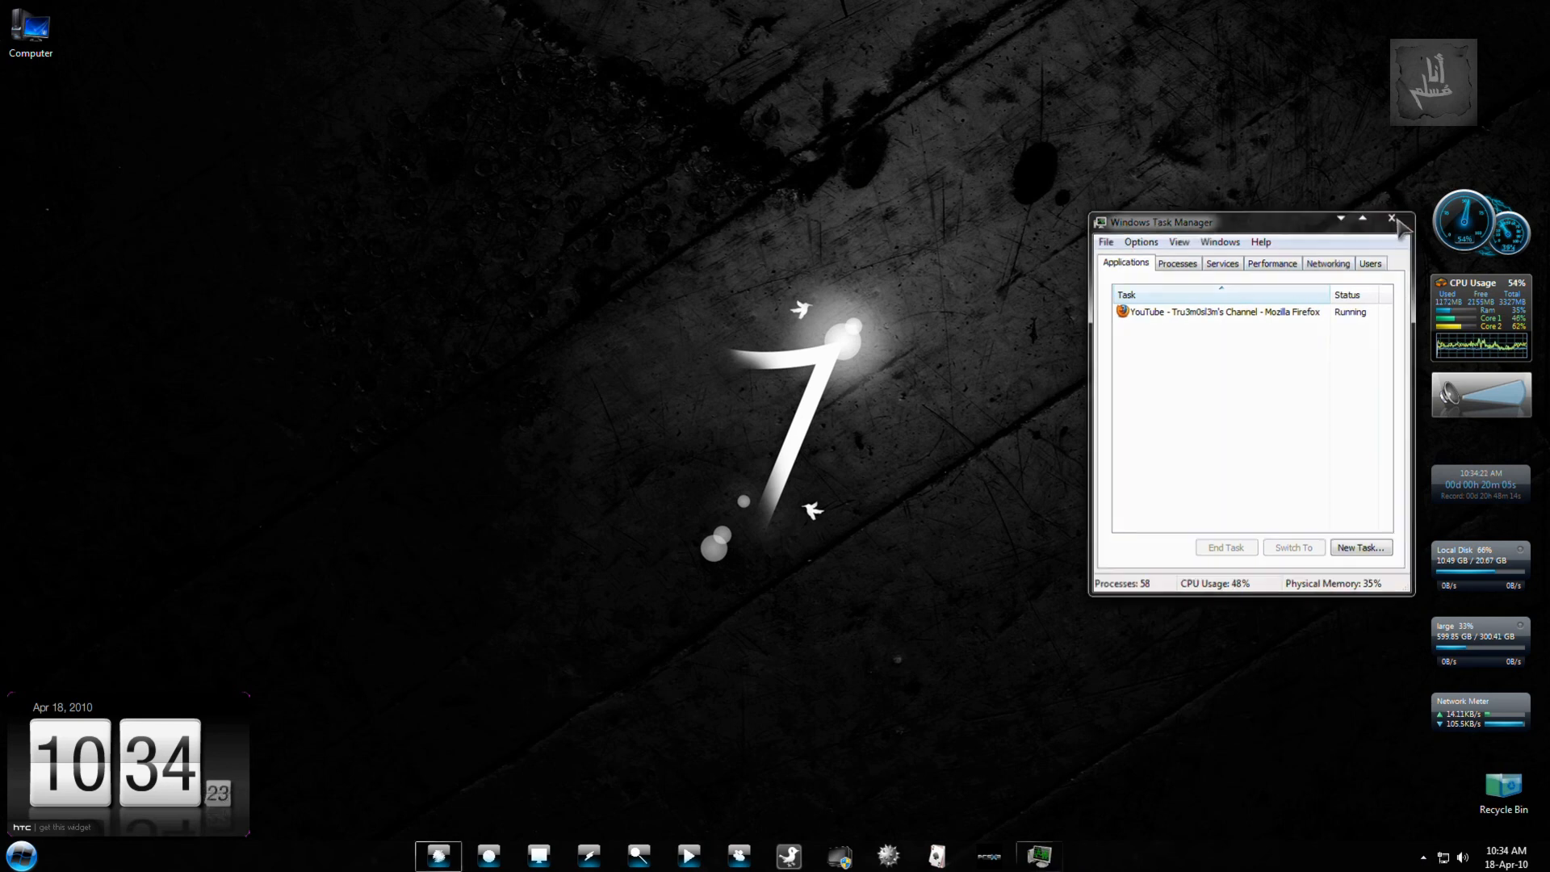